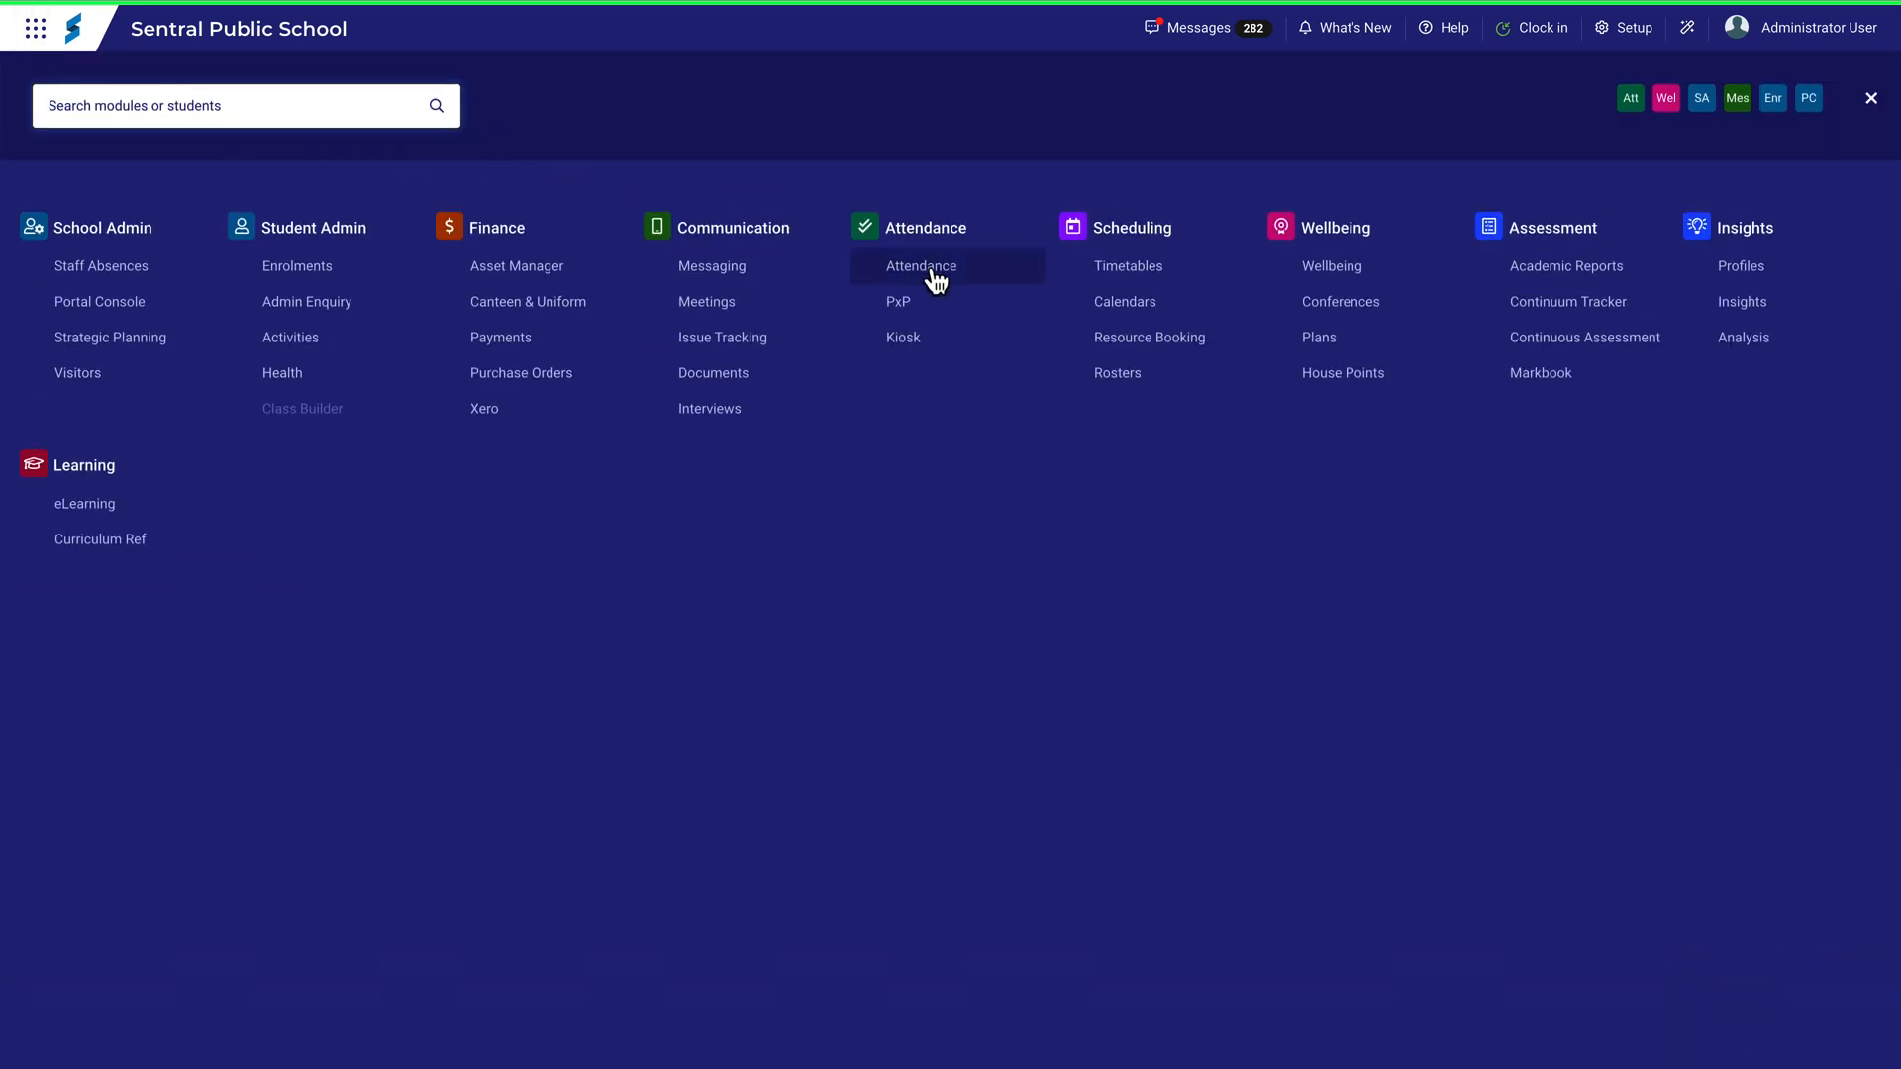
Open the Attendance module from the launcher's Attendance group.
click(918, 265)
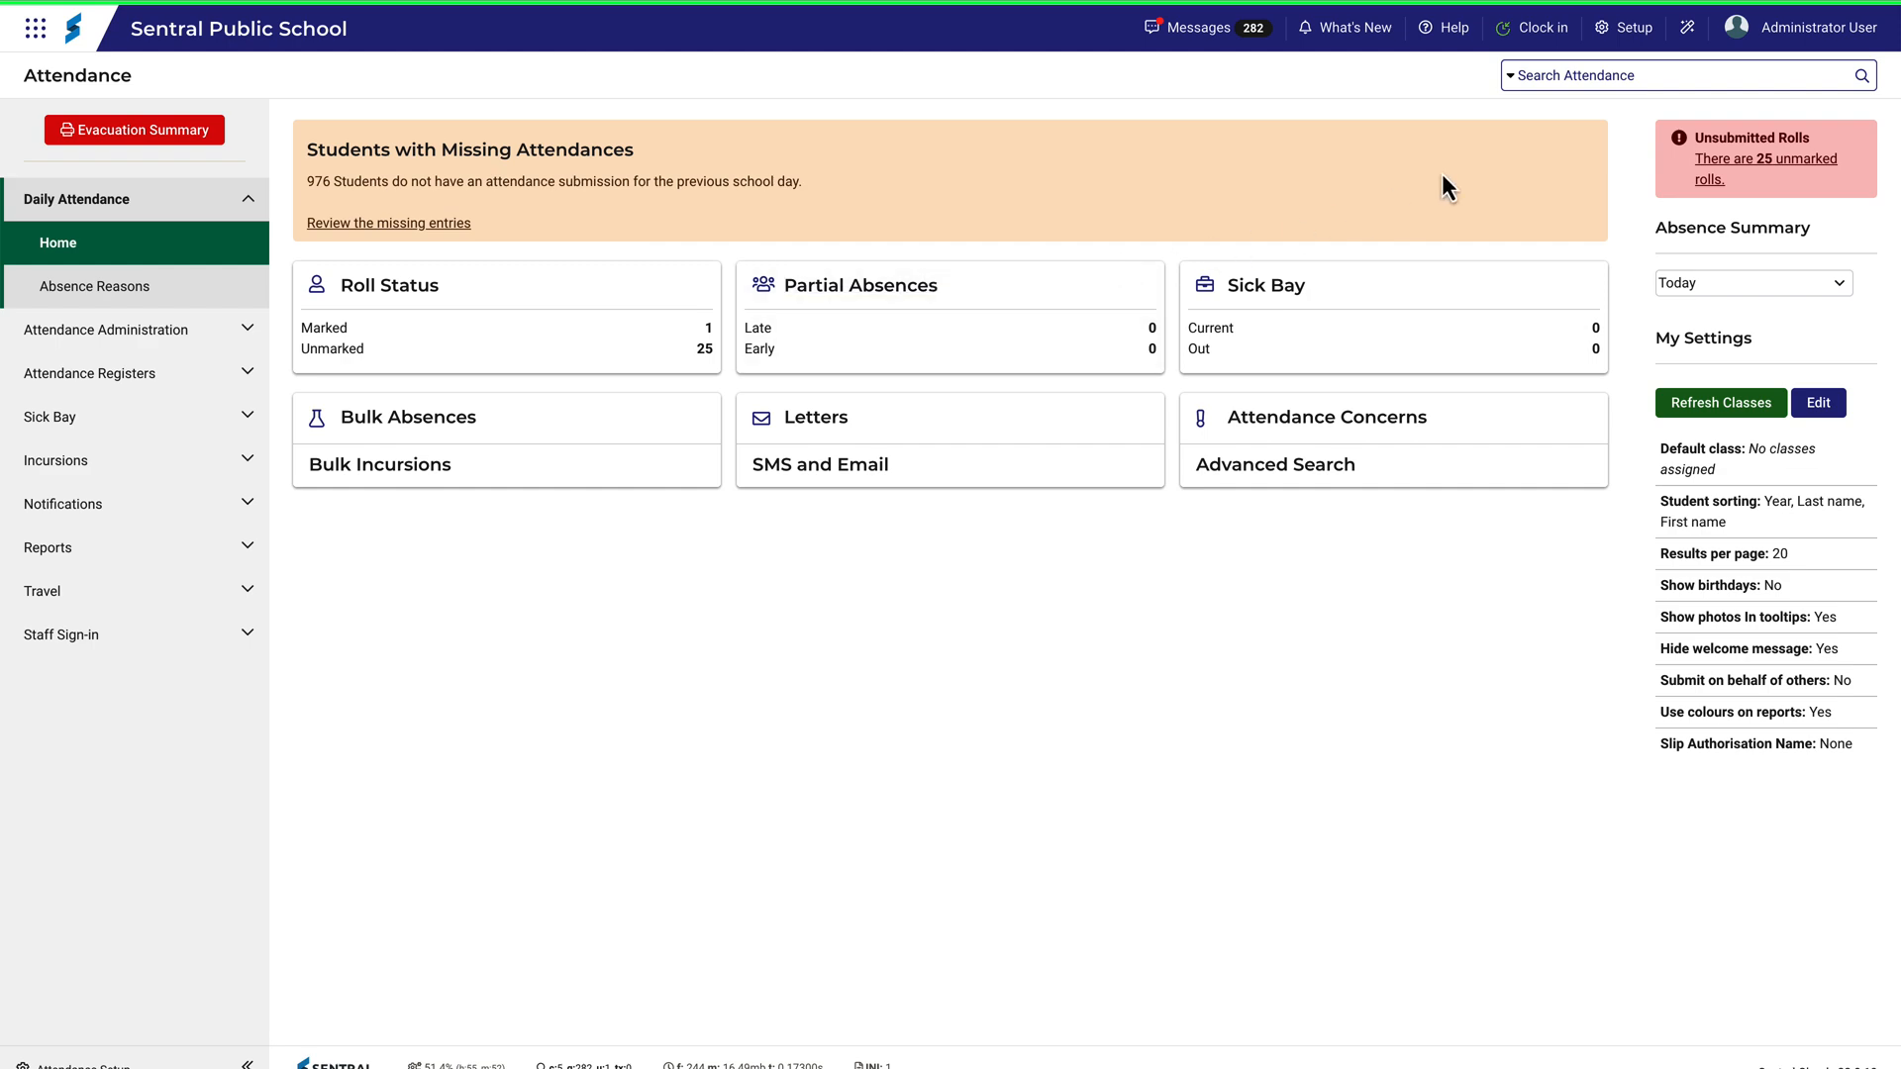
Go to Attendance Setup to list General Settings, School Times and Roll Assignments.
click(1632, 27)
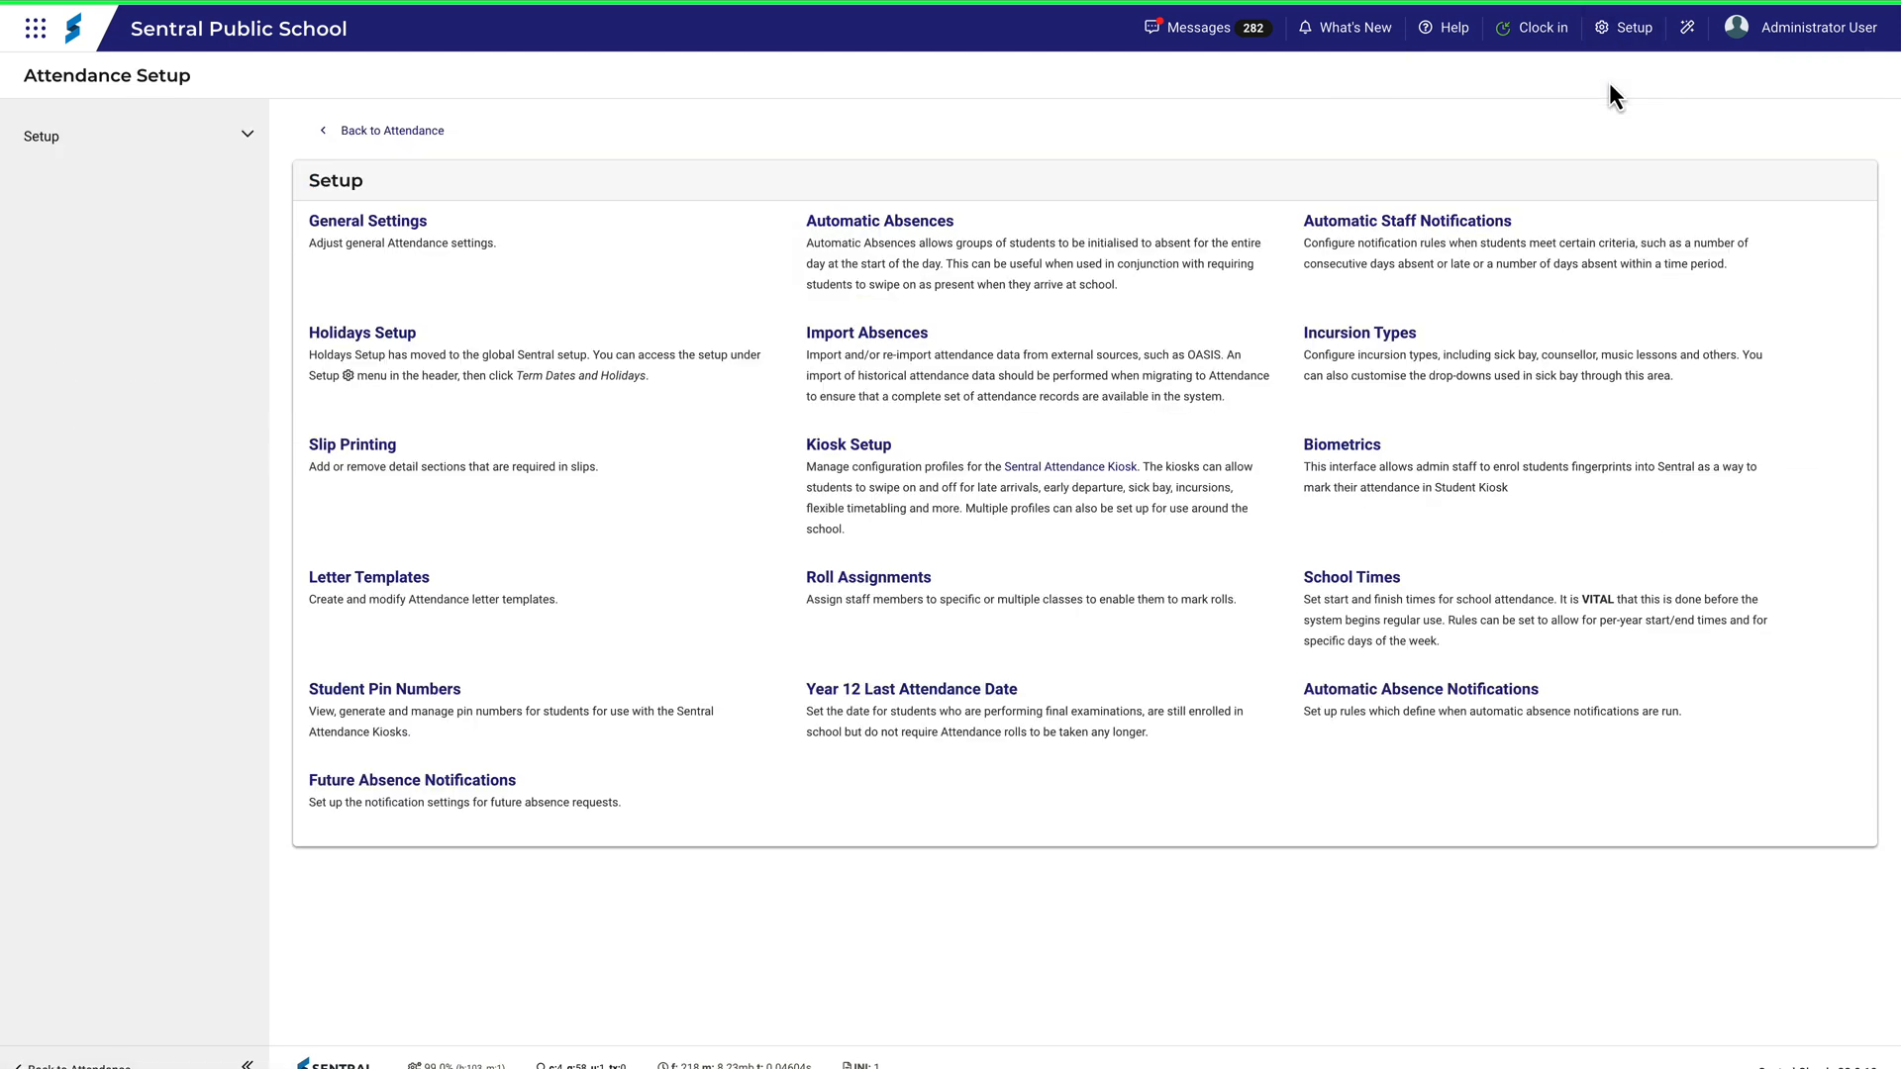
mouse_move(562, 201)
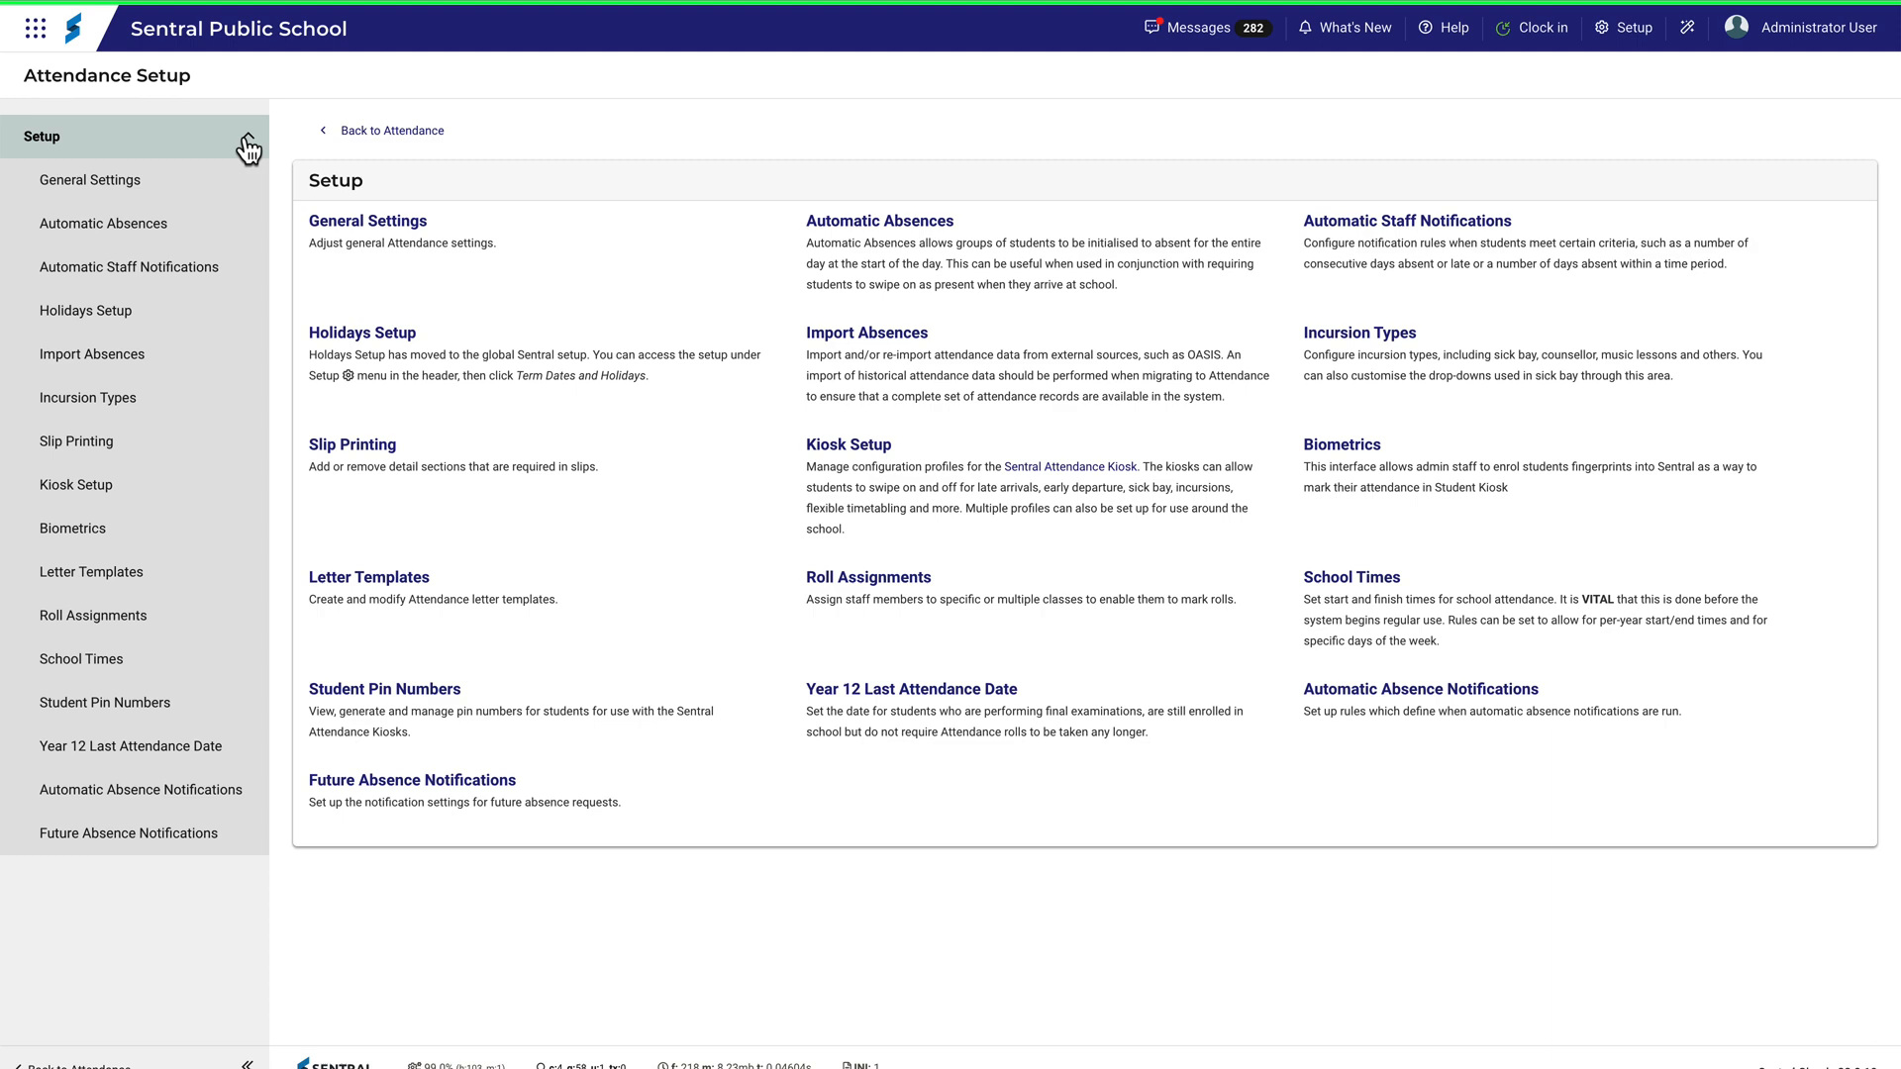
mouse_move(366, 231)
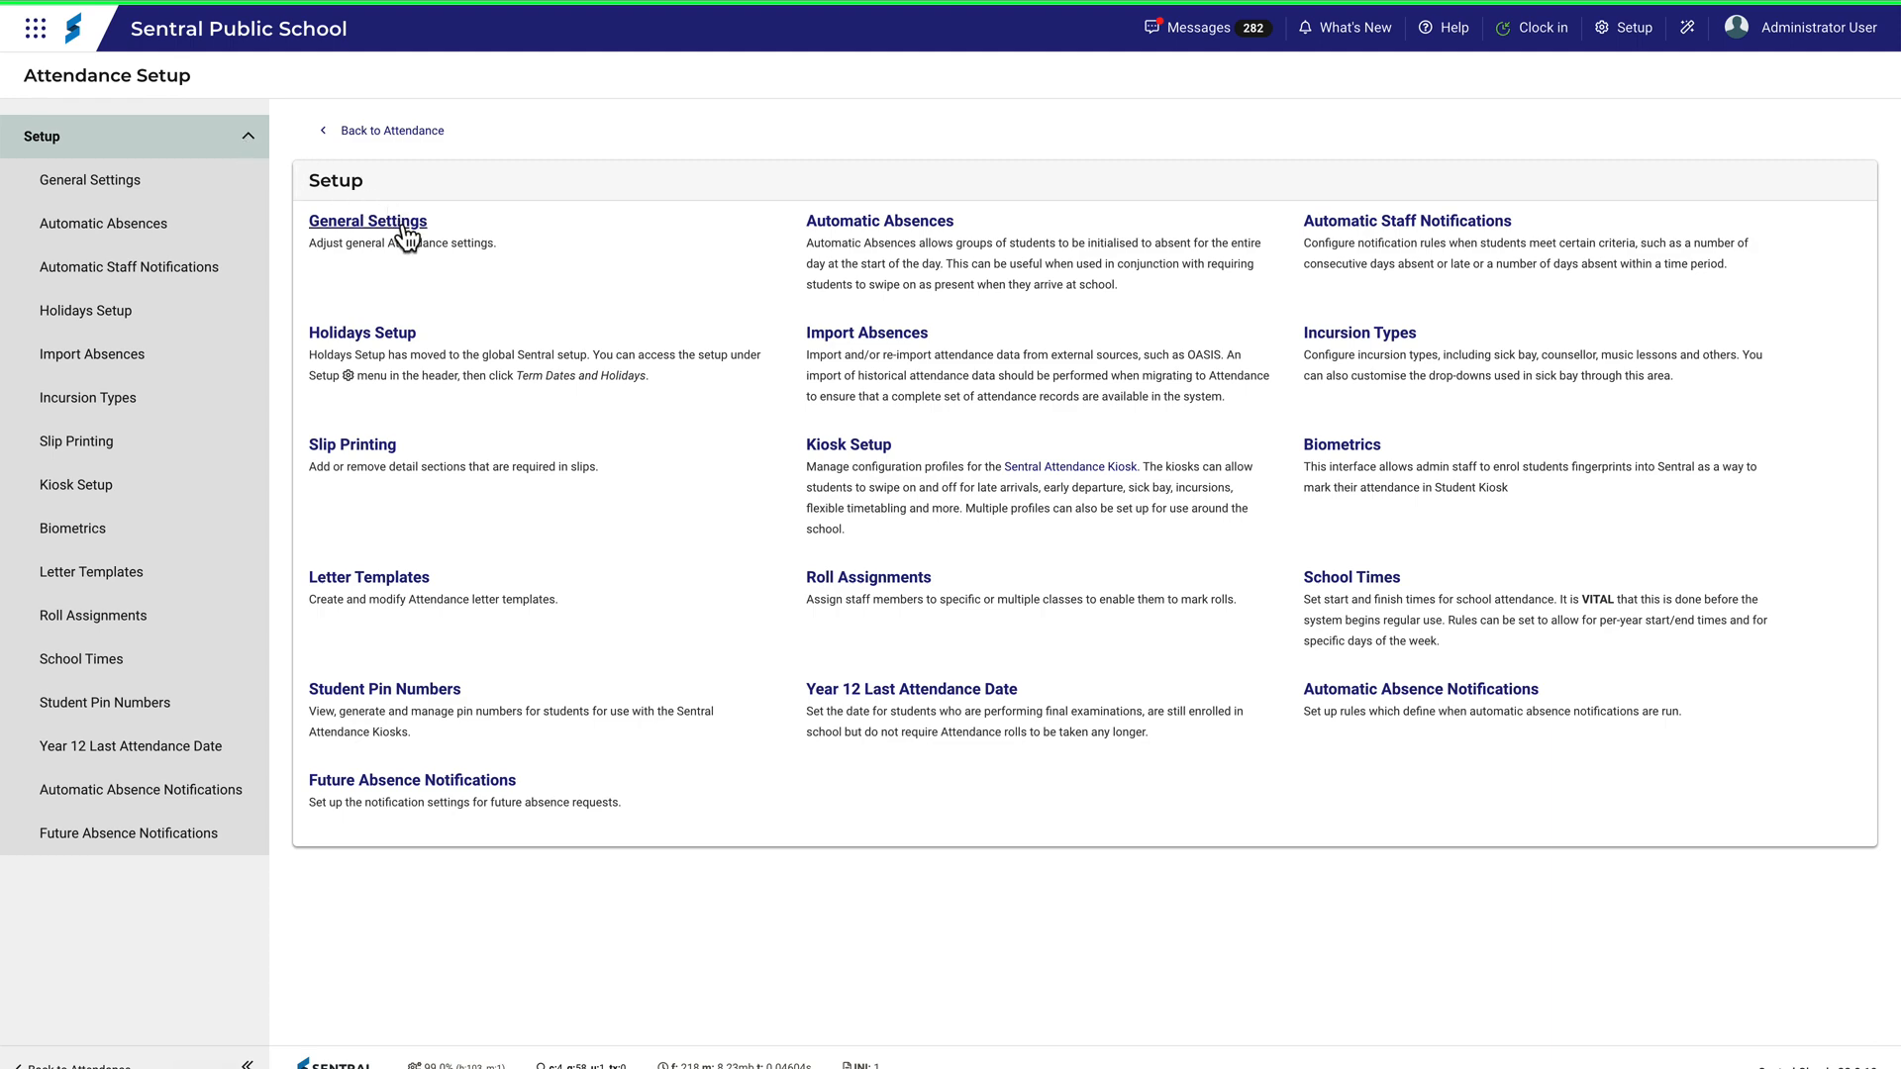
Open General Settings and scroll to review Absences on Rolls and Attendance Officer options.
click(366, 220)
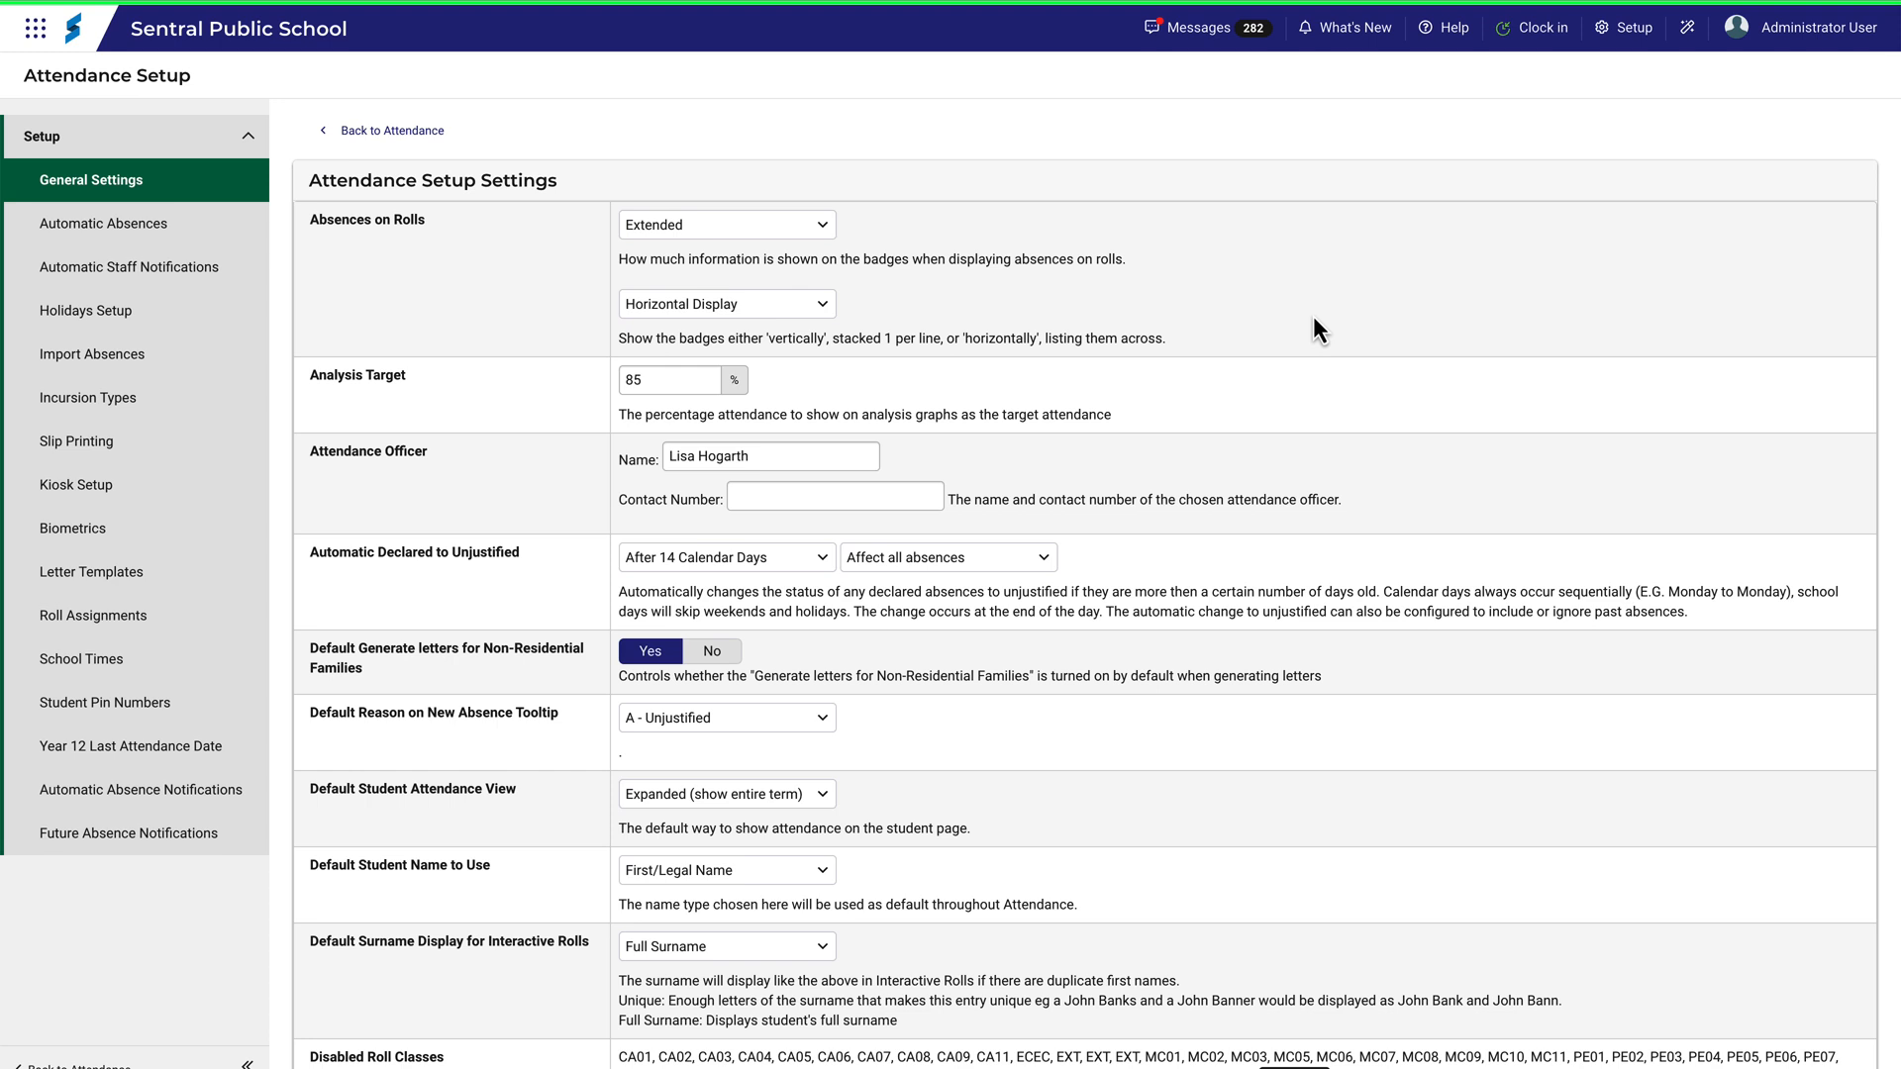
scroll(down, 3)
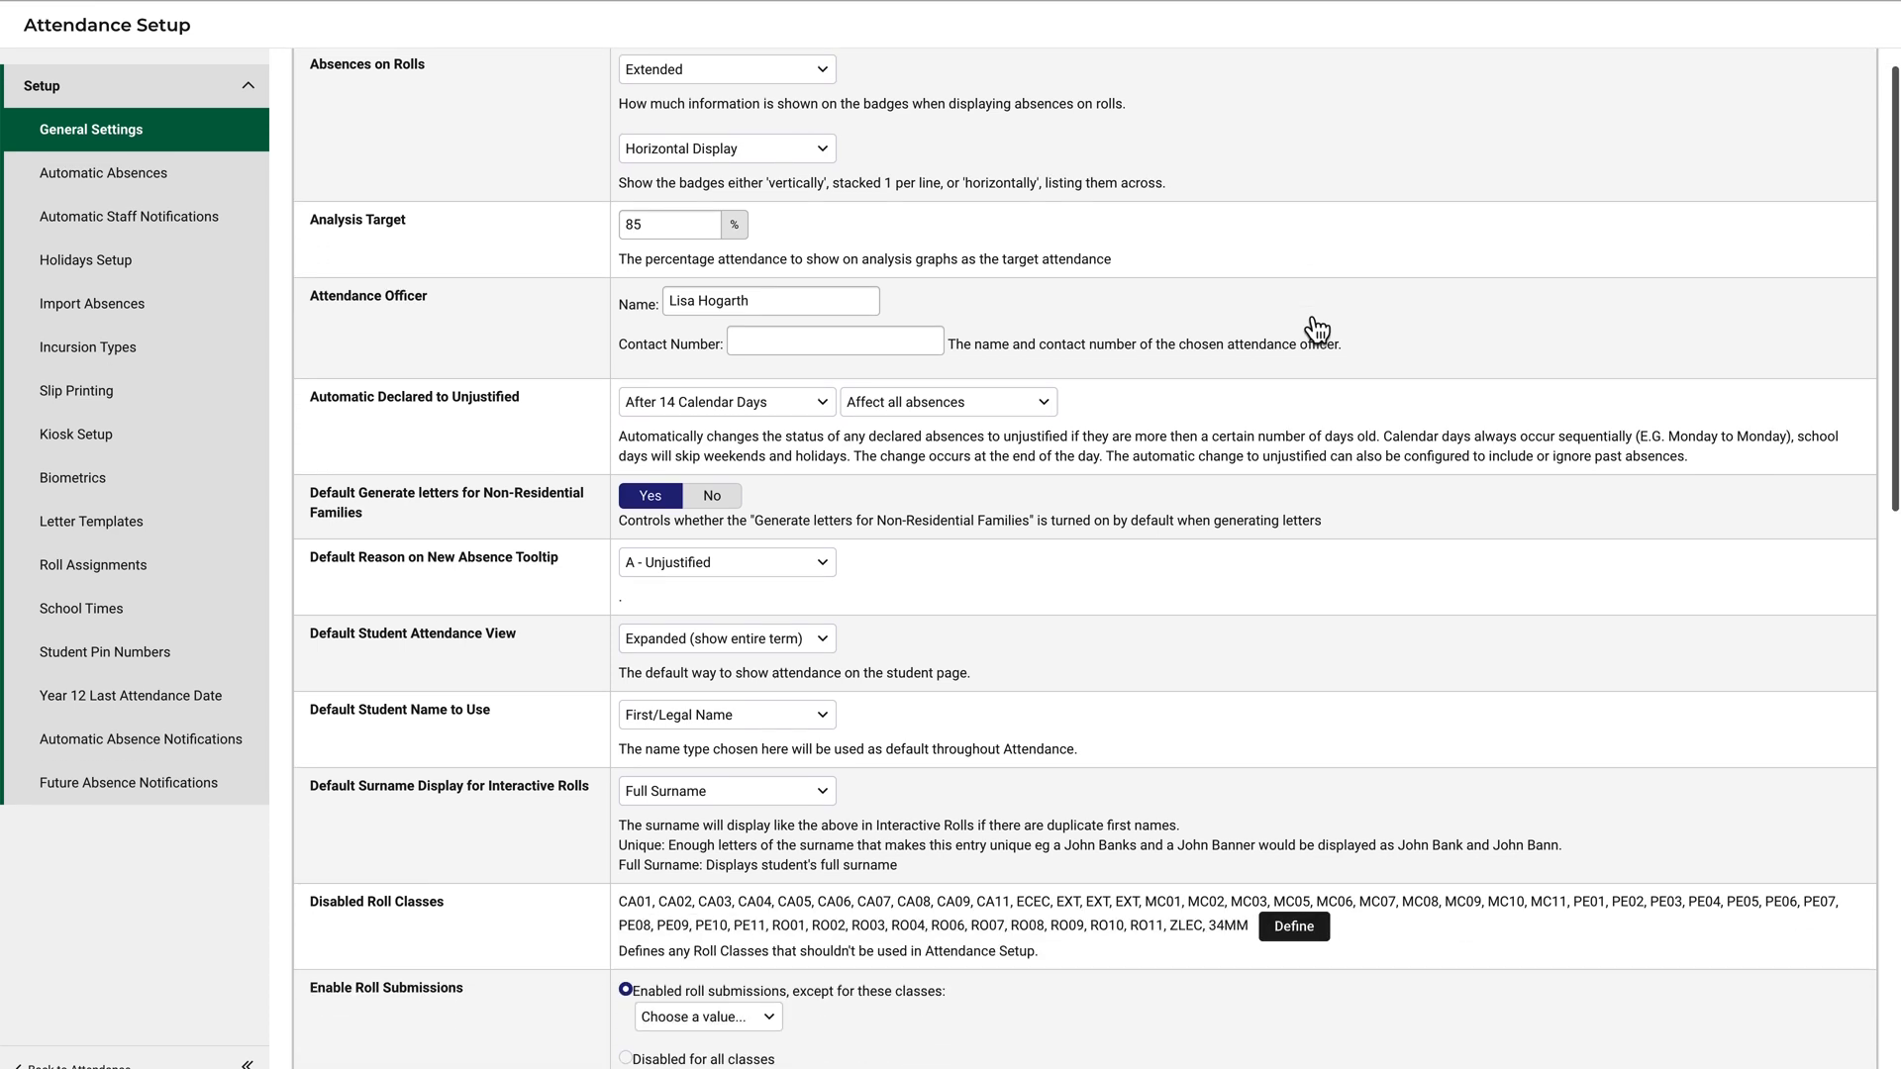
scroll(down, 3)
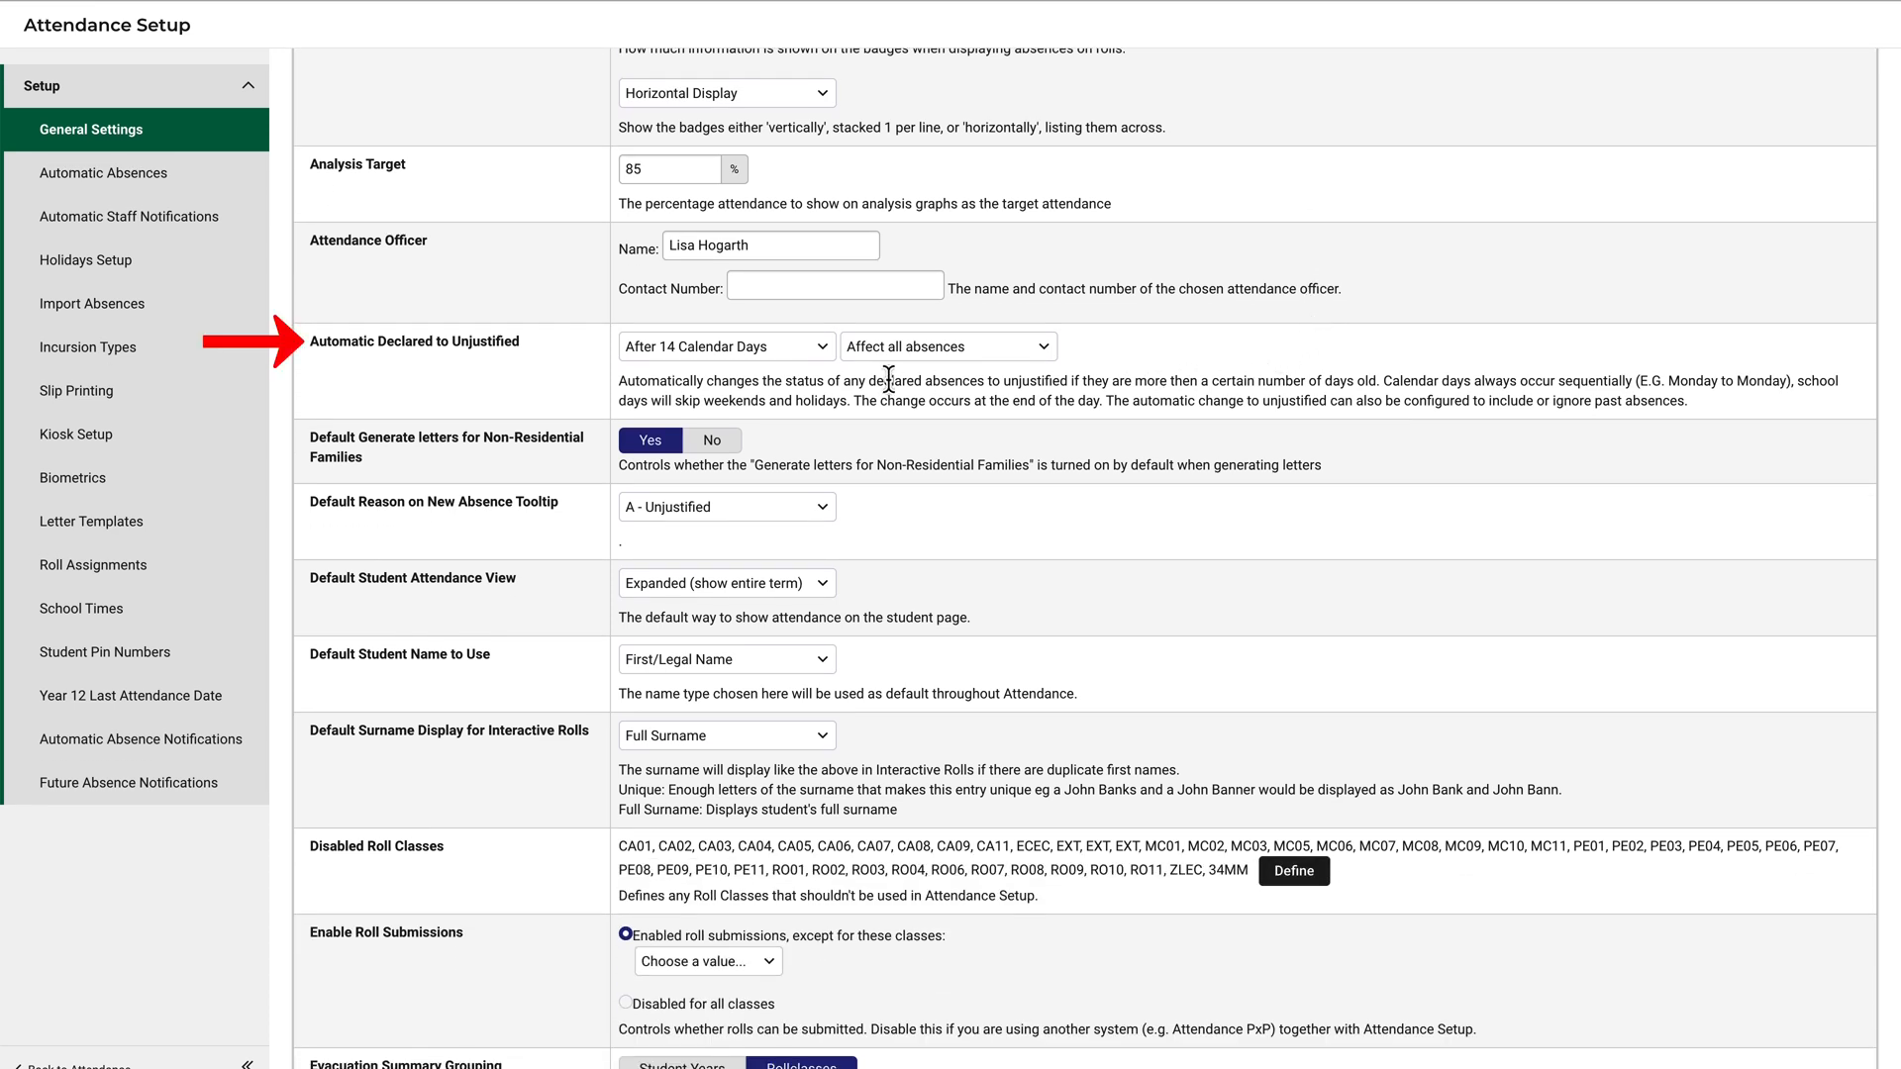
click(724, 345)
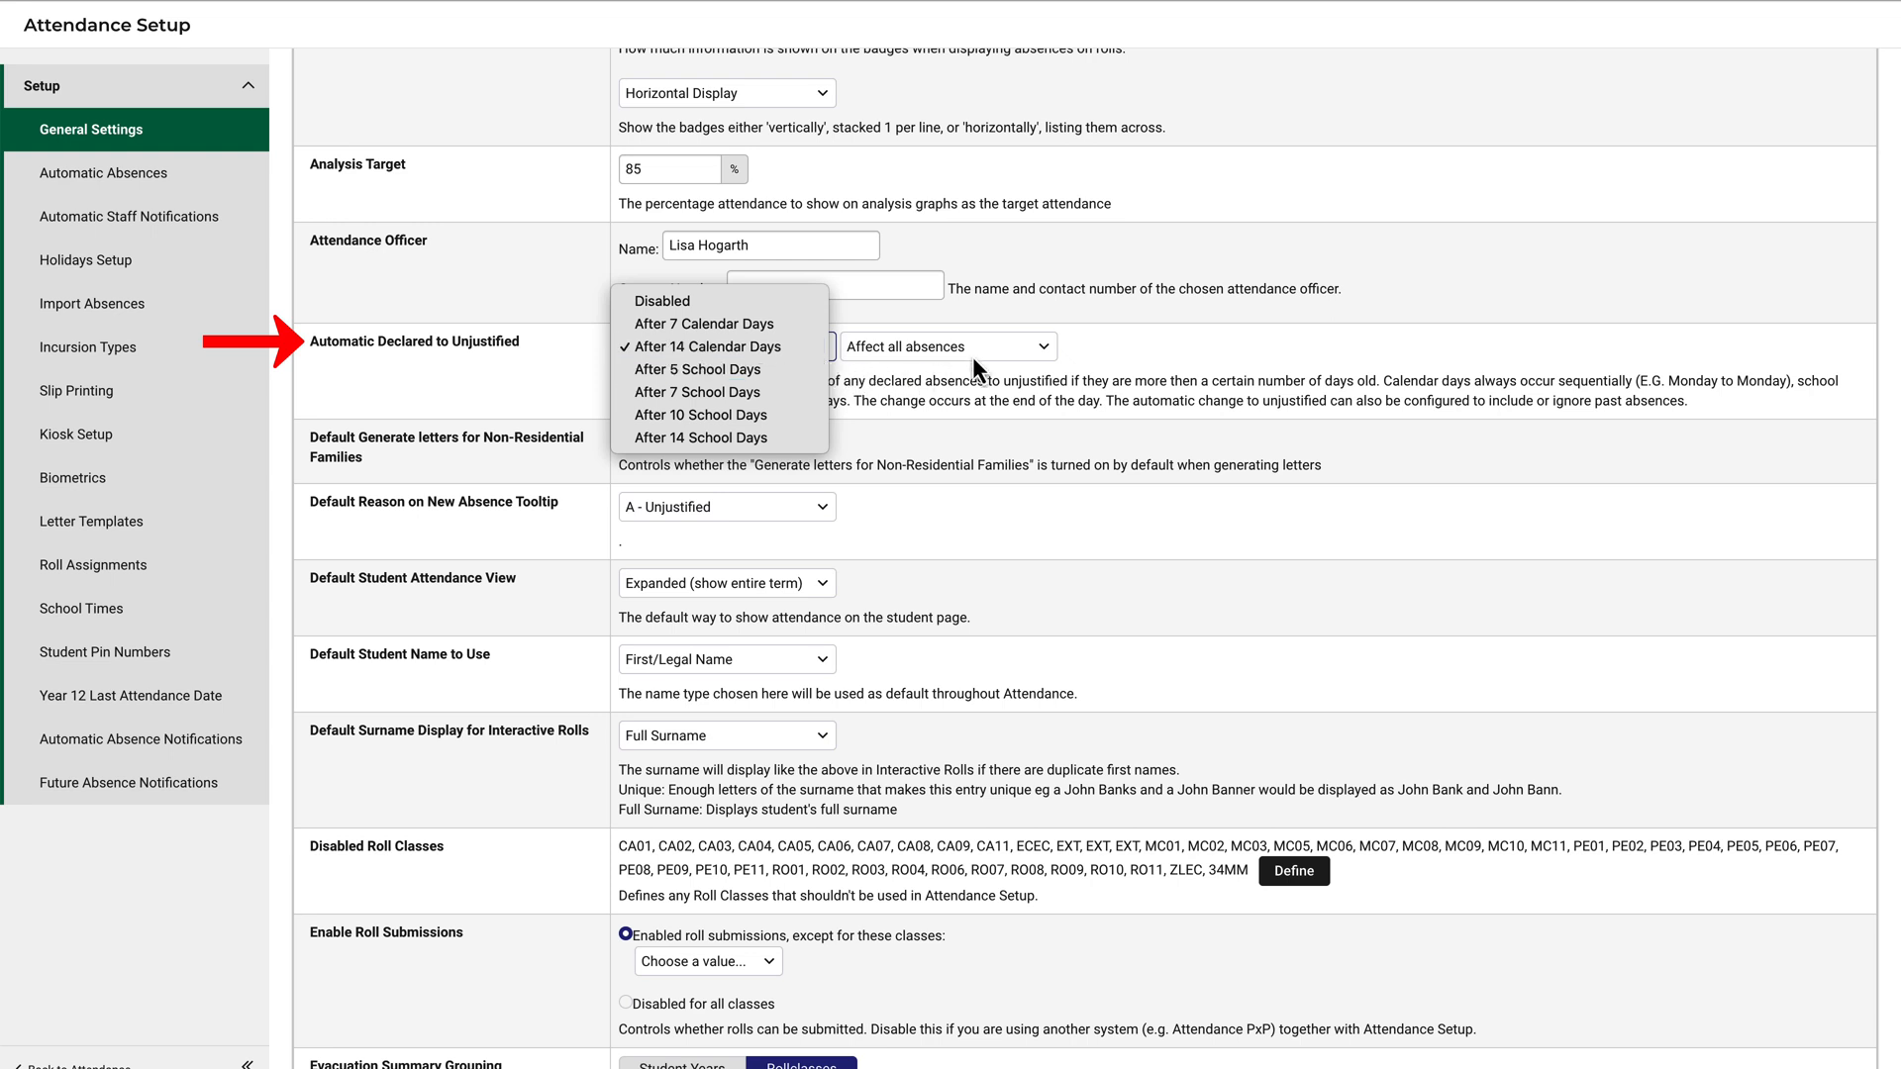
click(945, 345)
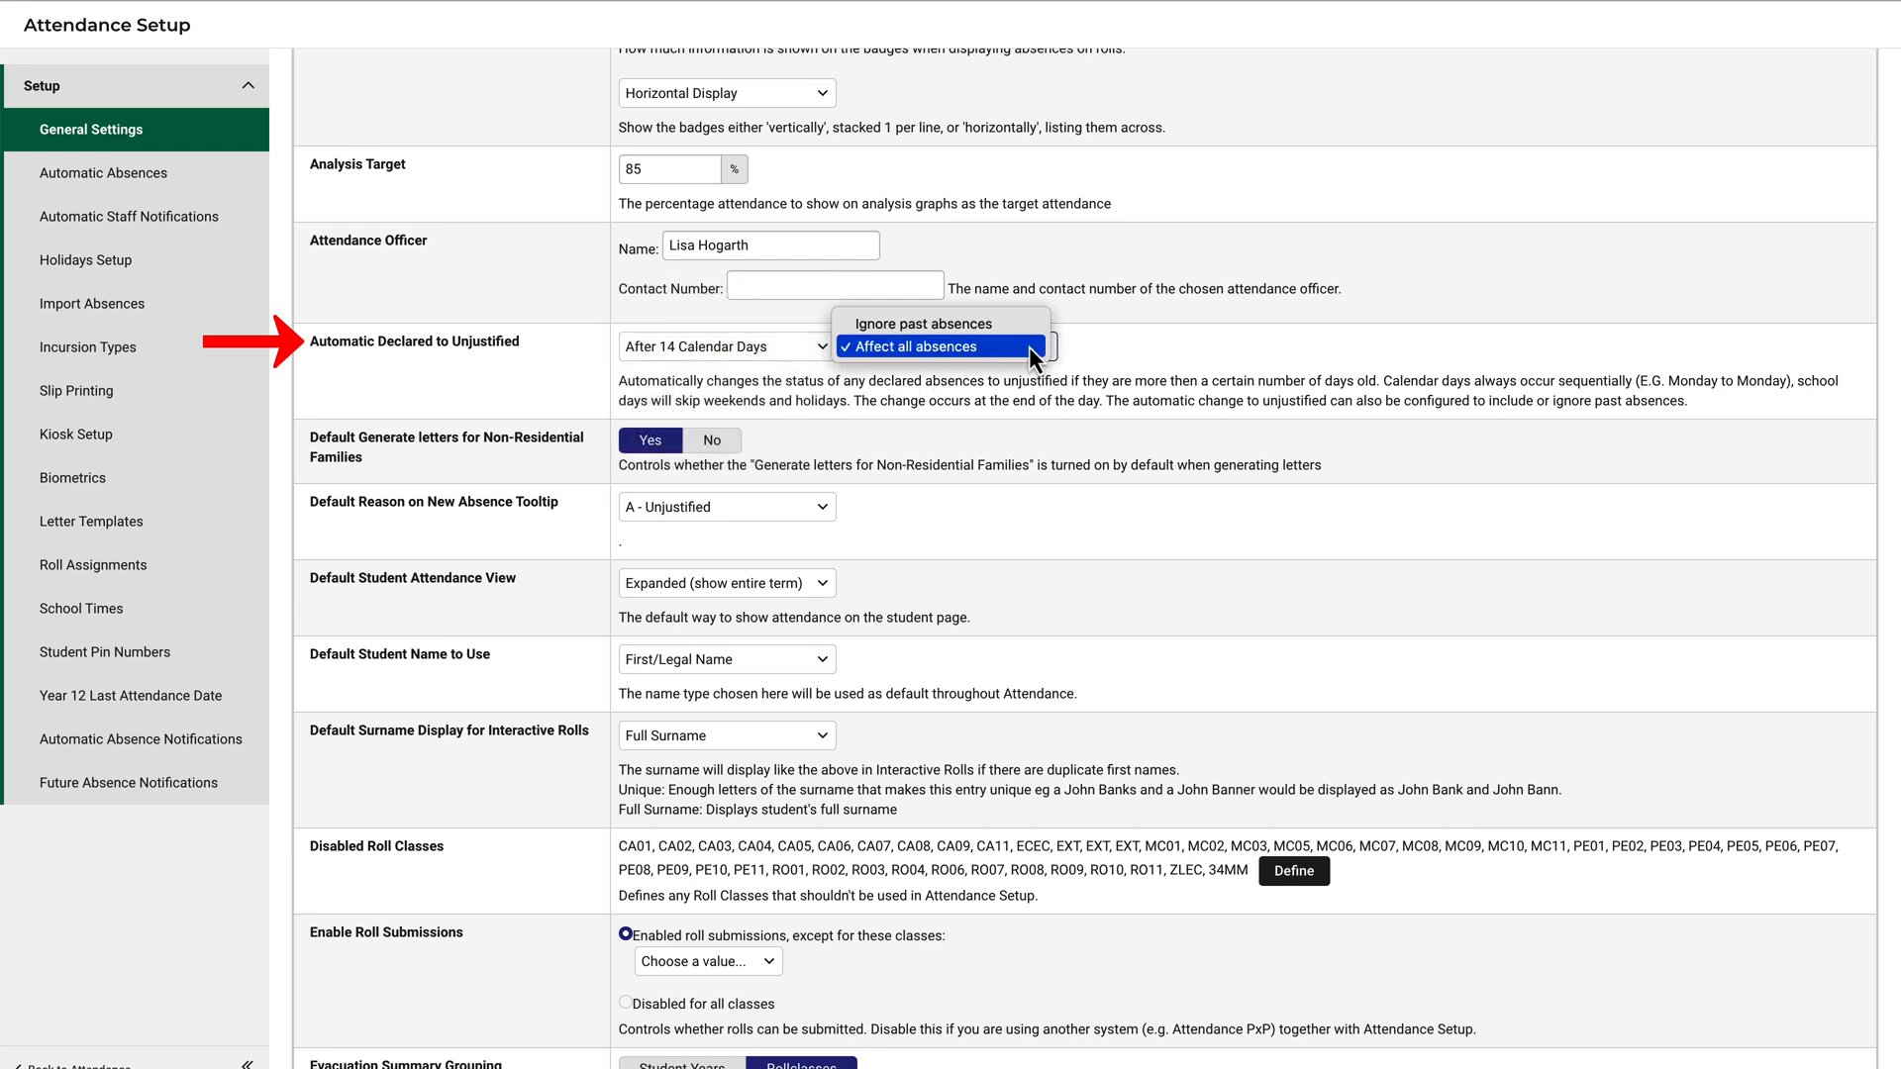
click(939, 346)
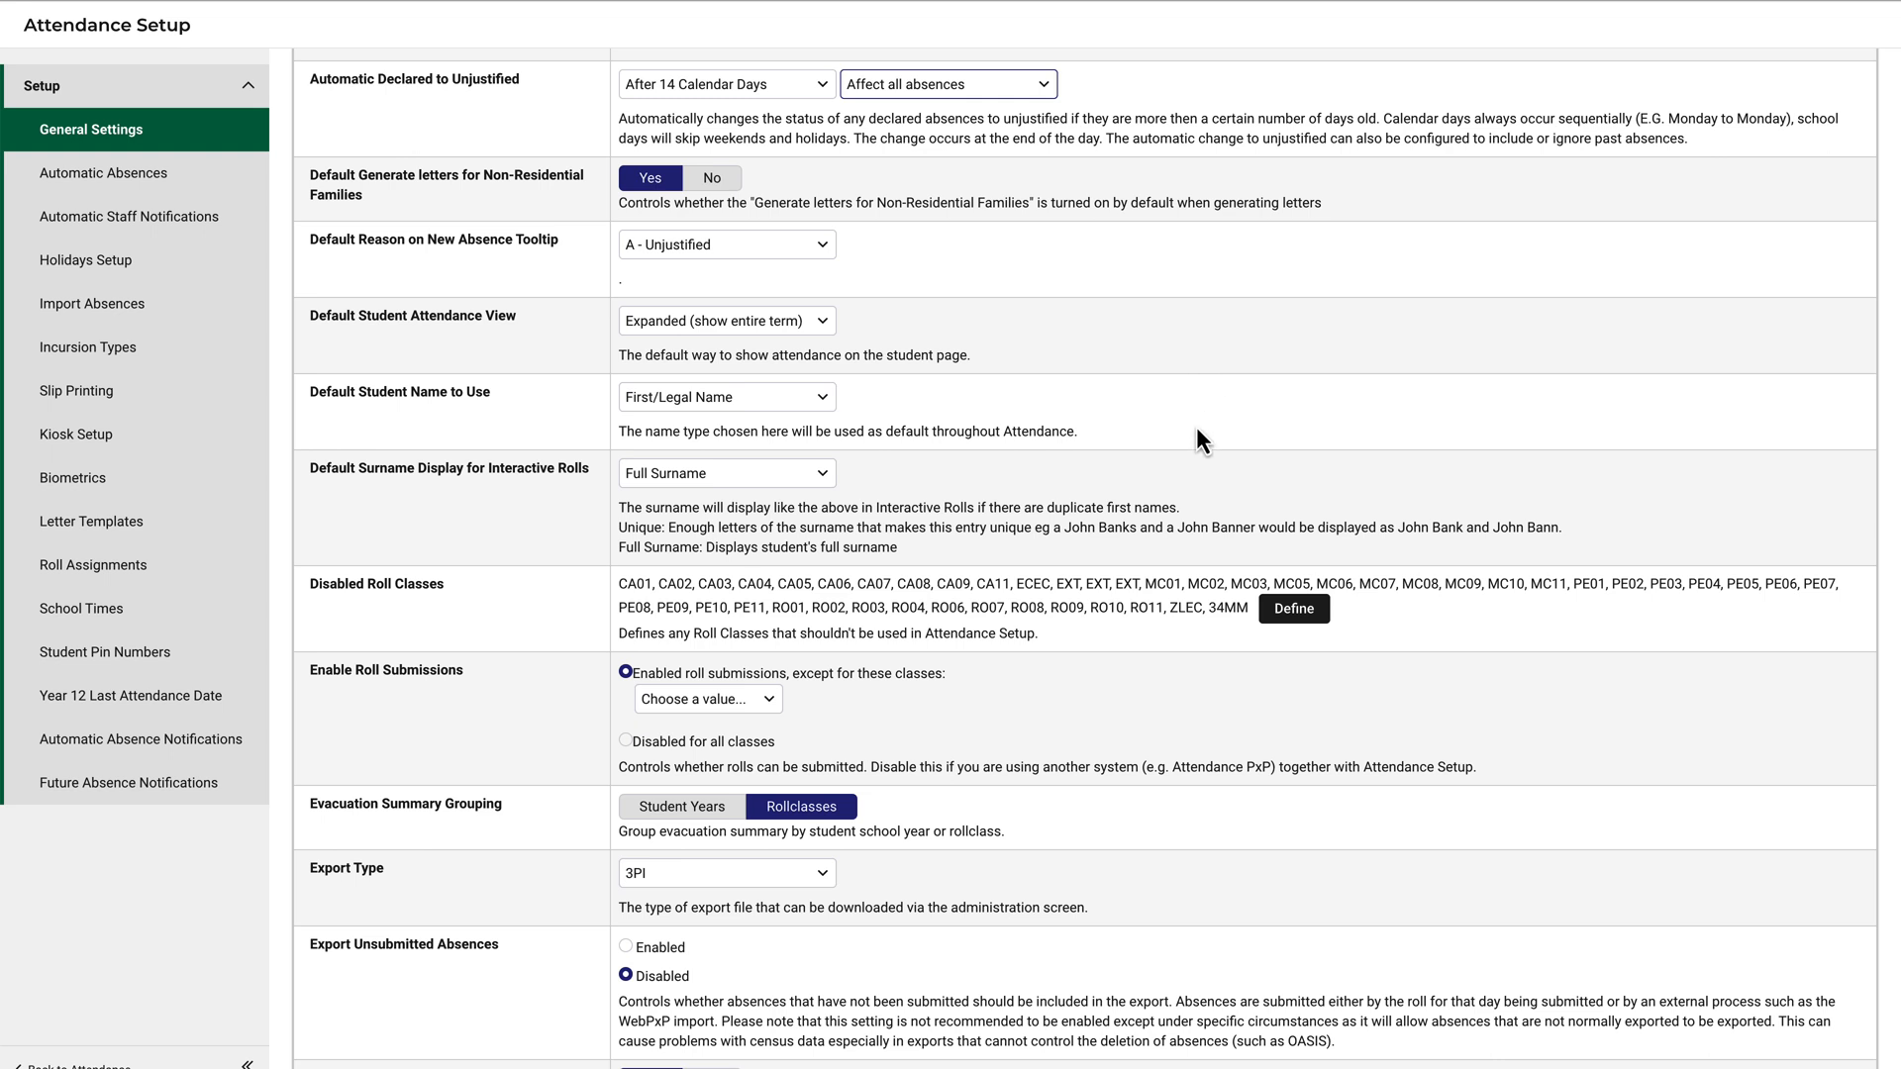
click(707, 698)
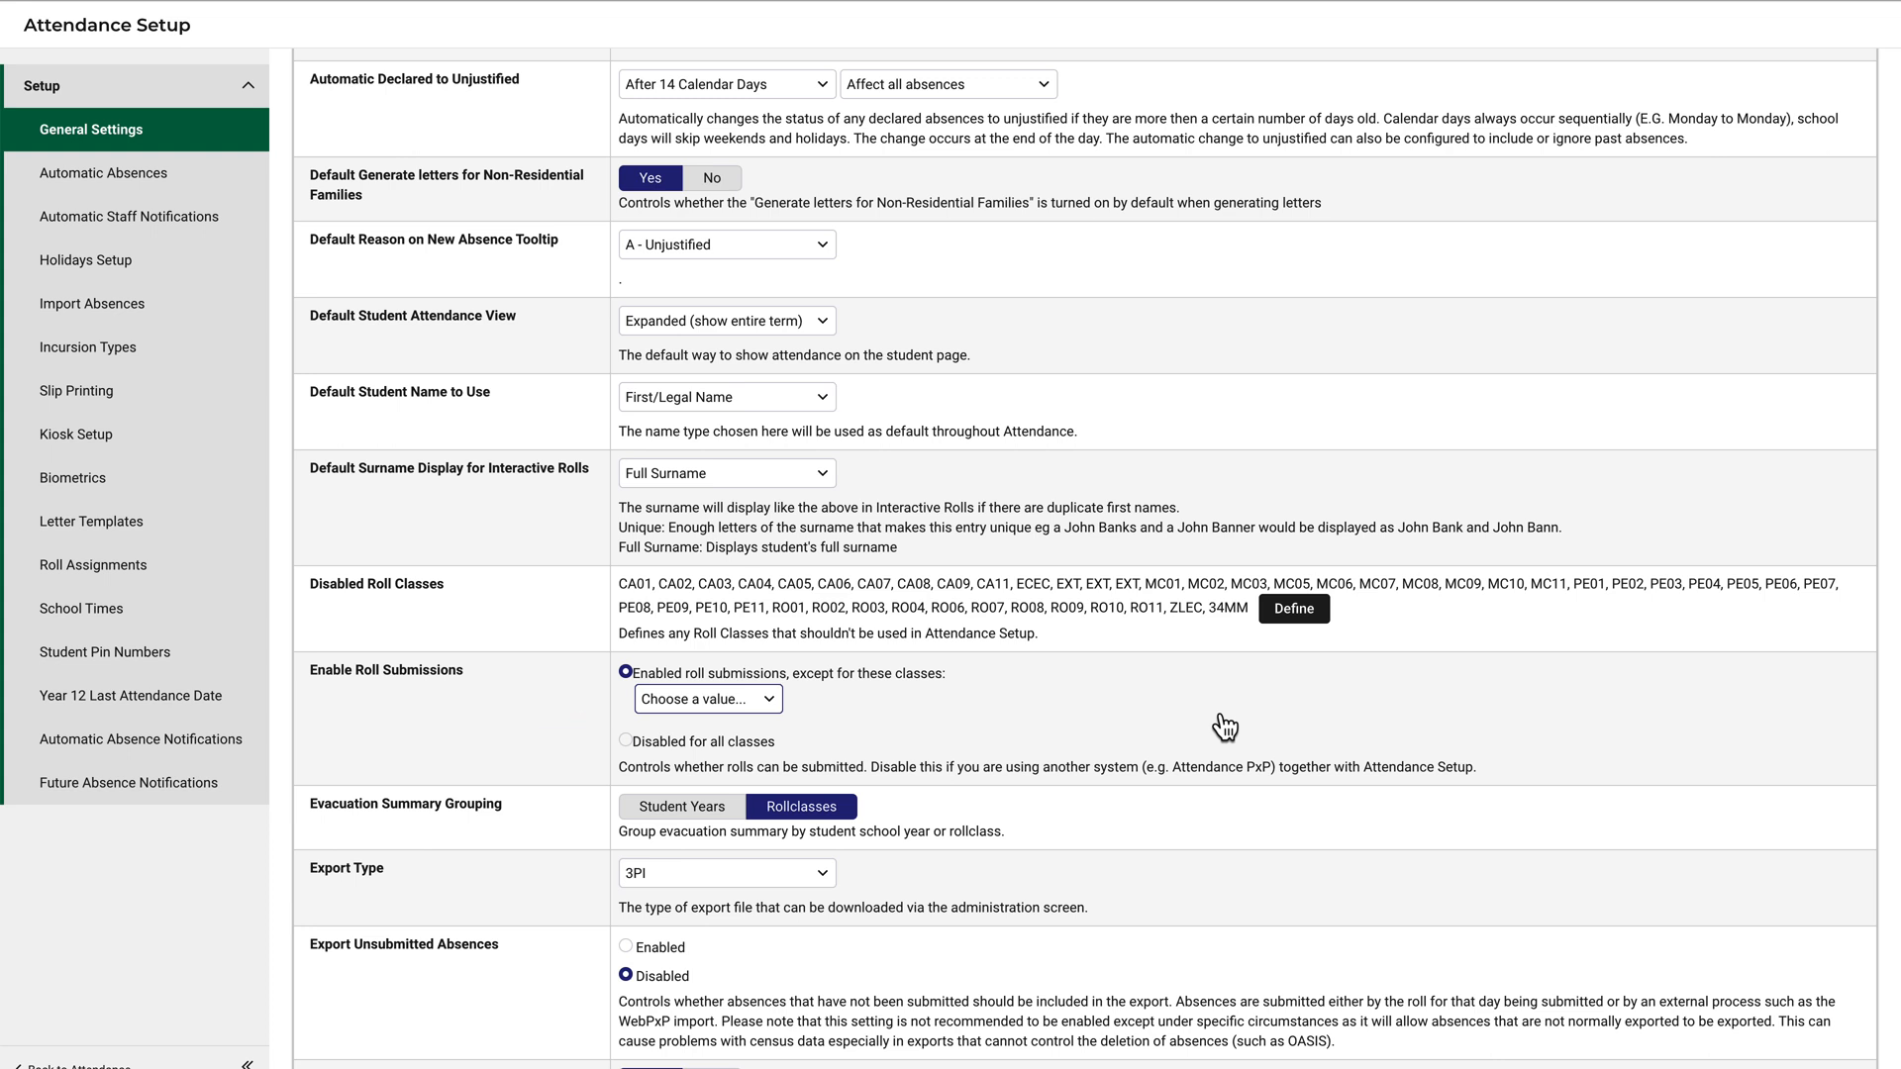
scroll(down, 3)
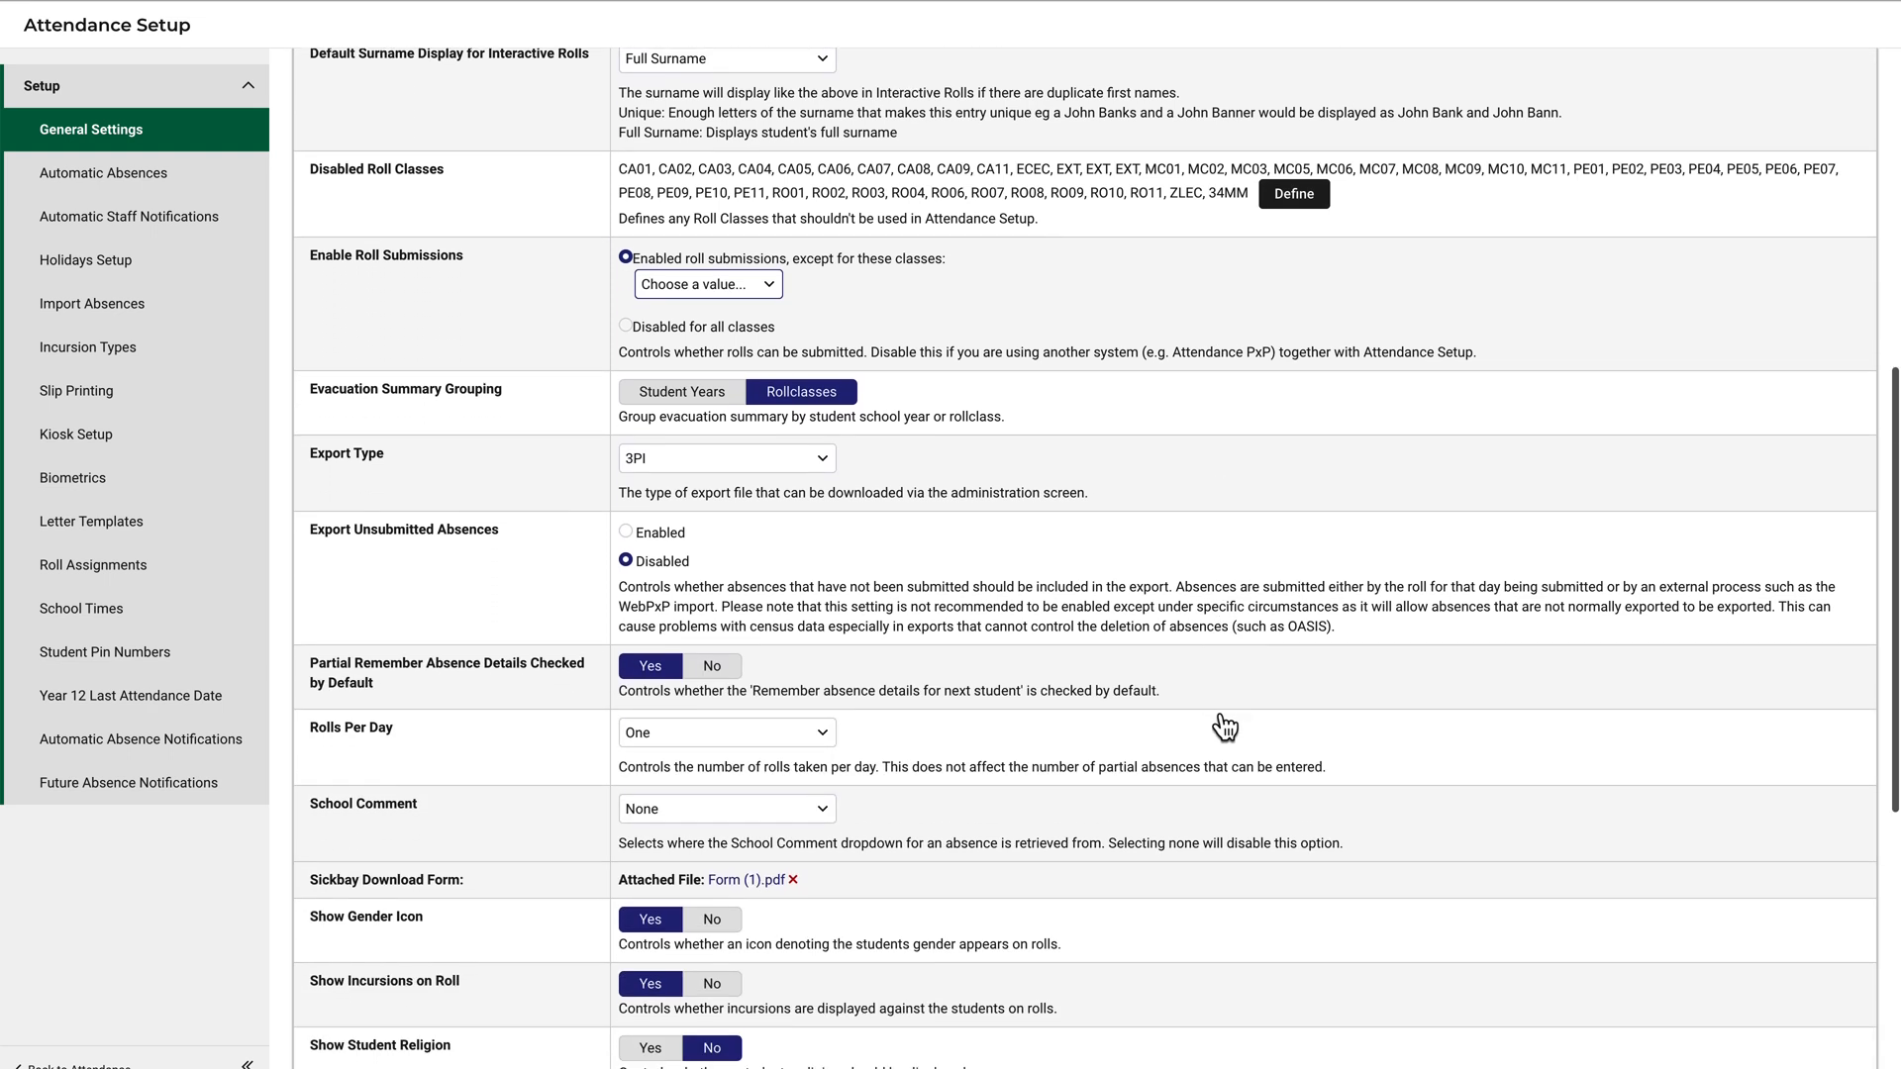
scroll(down, 3)
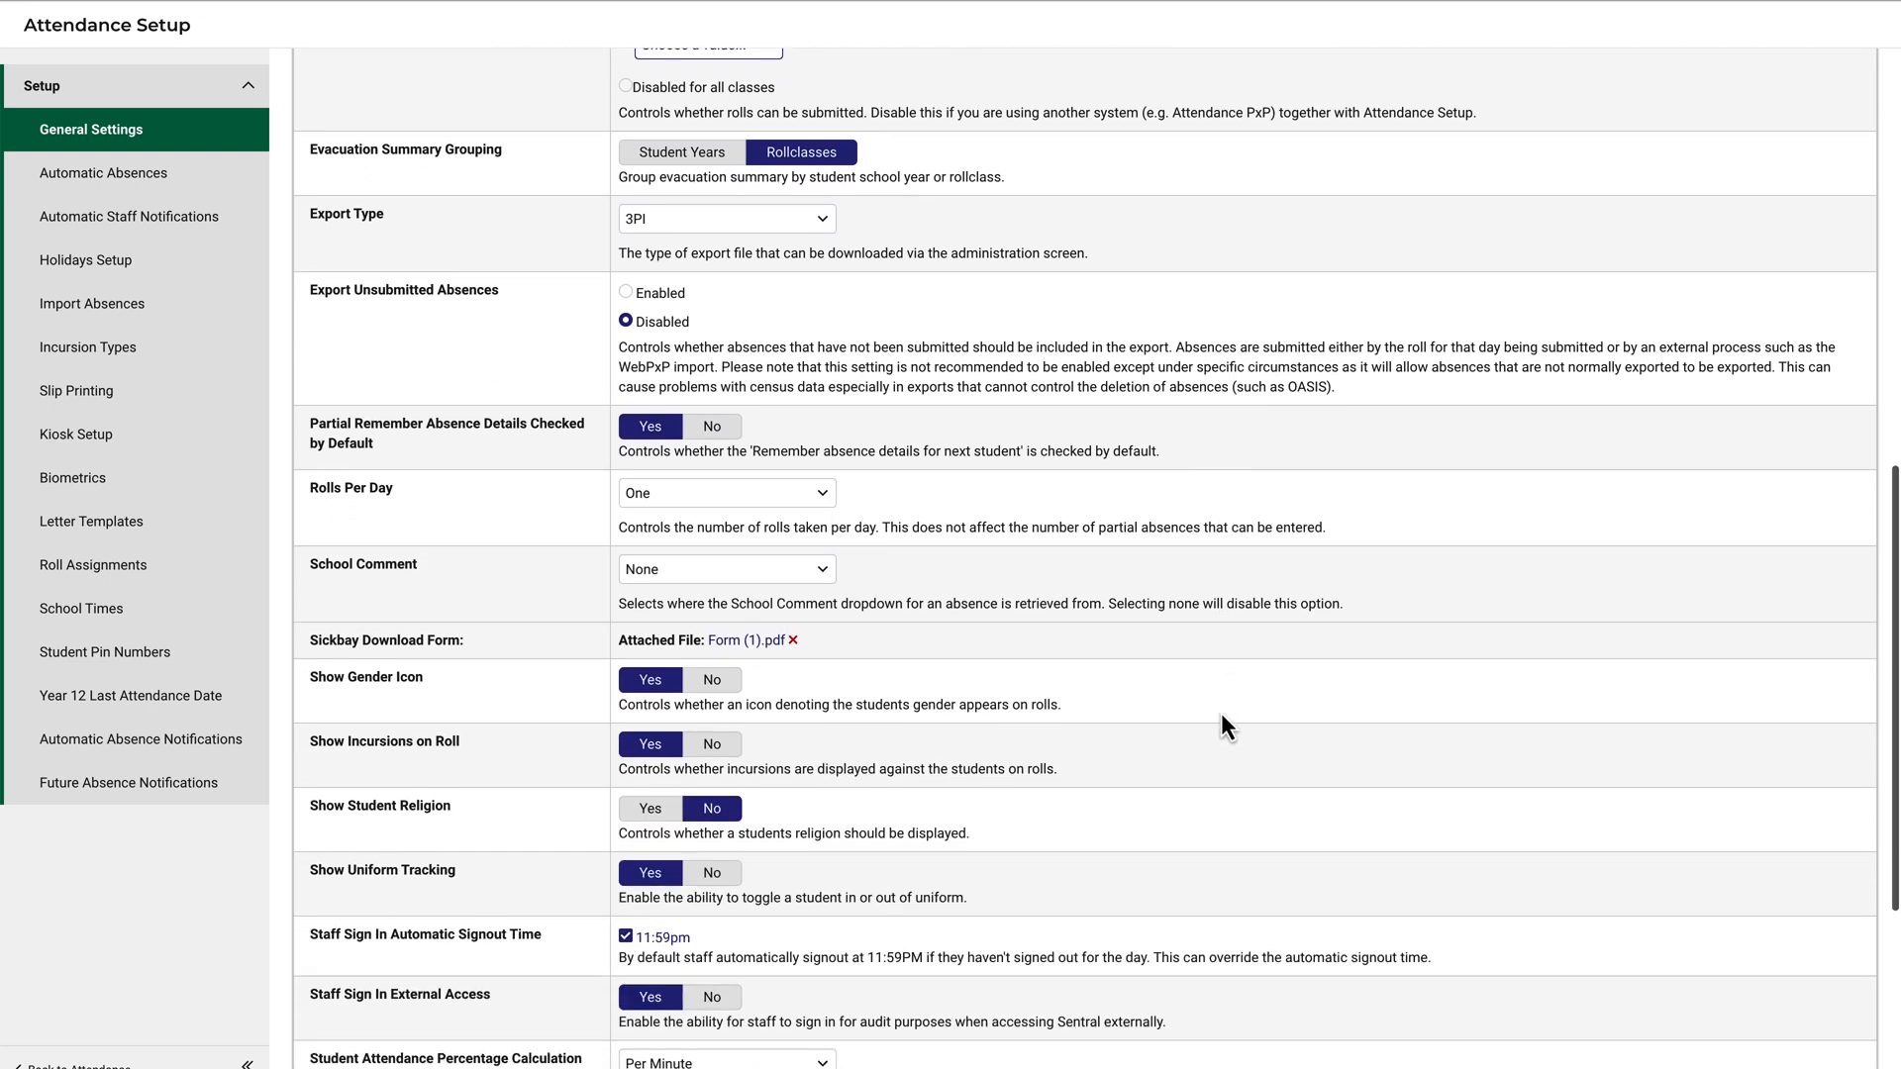
scroll(down, 3)
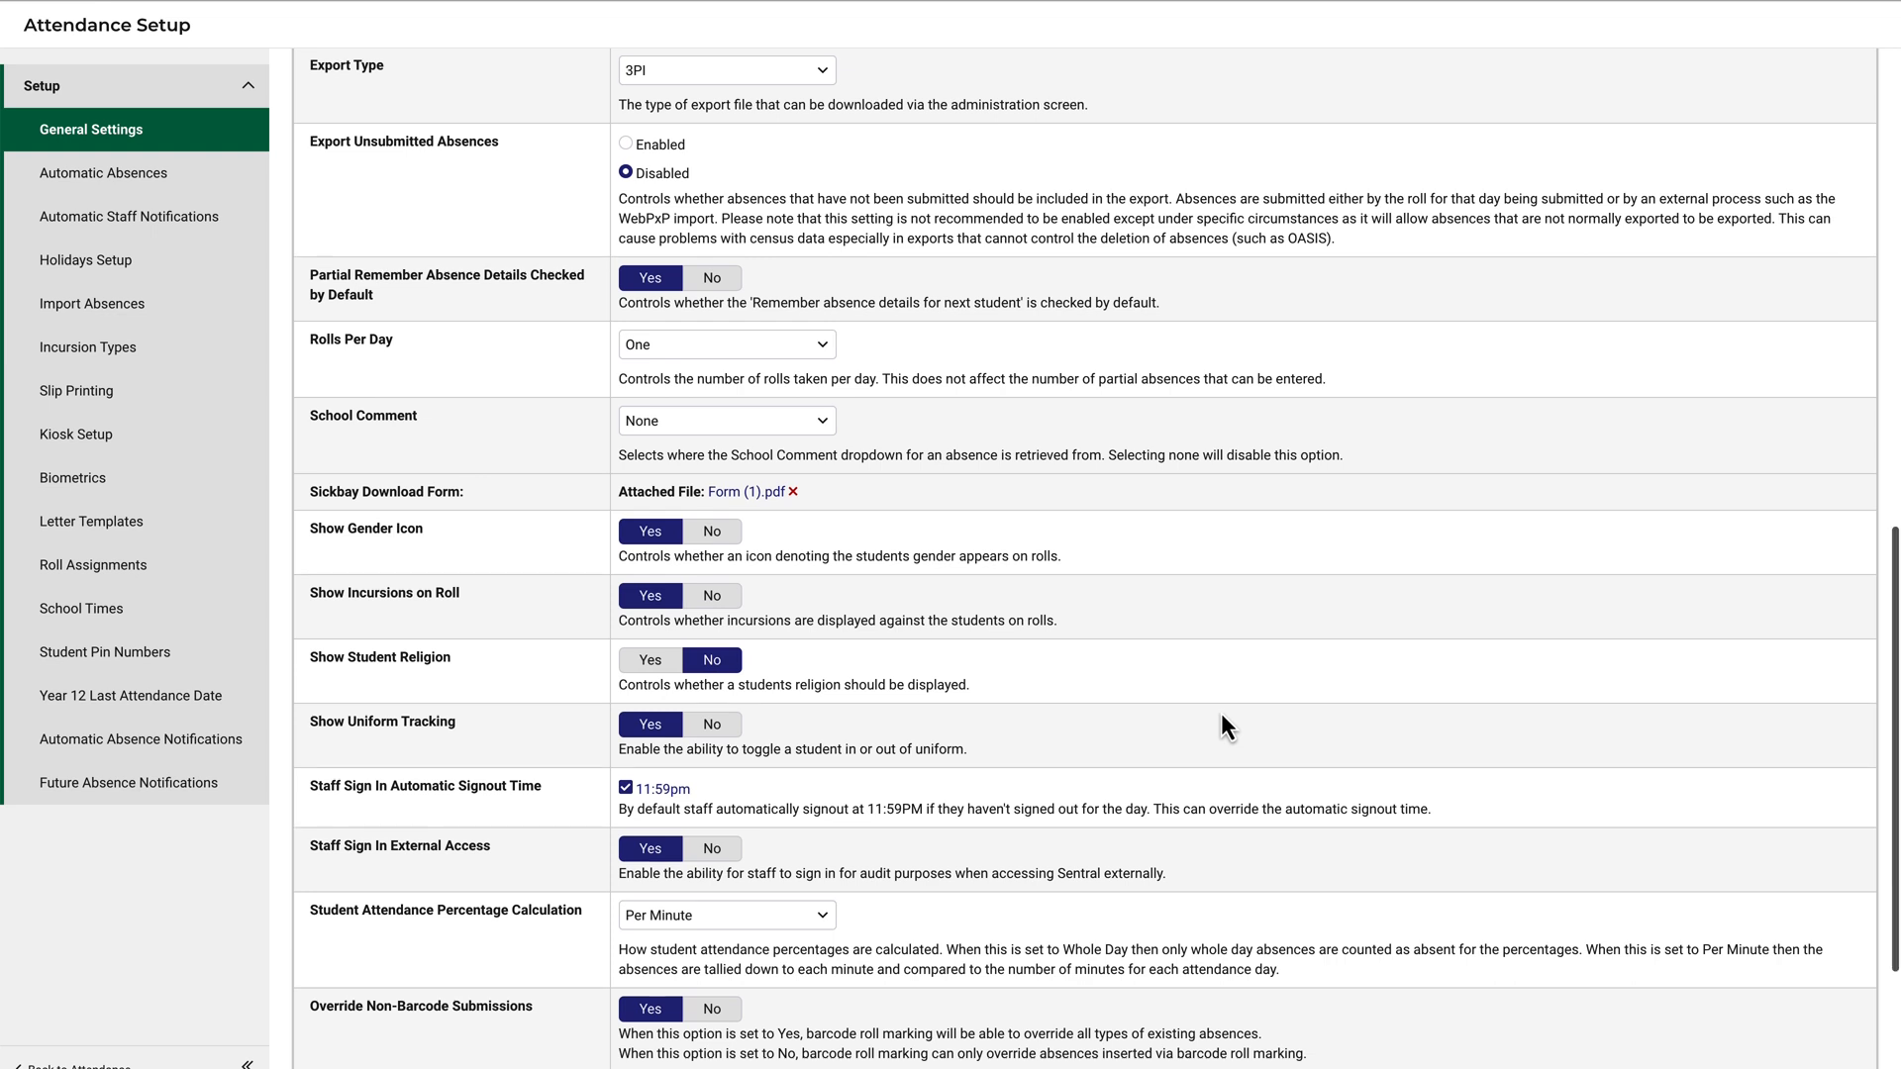
scroll(down, 3)
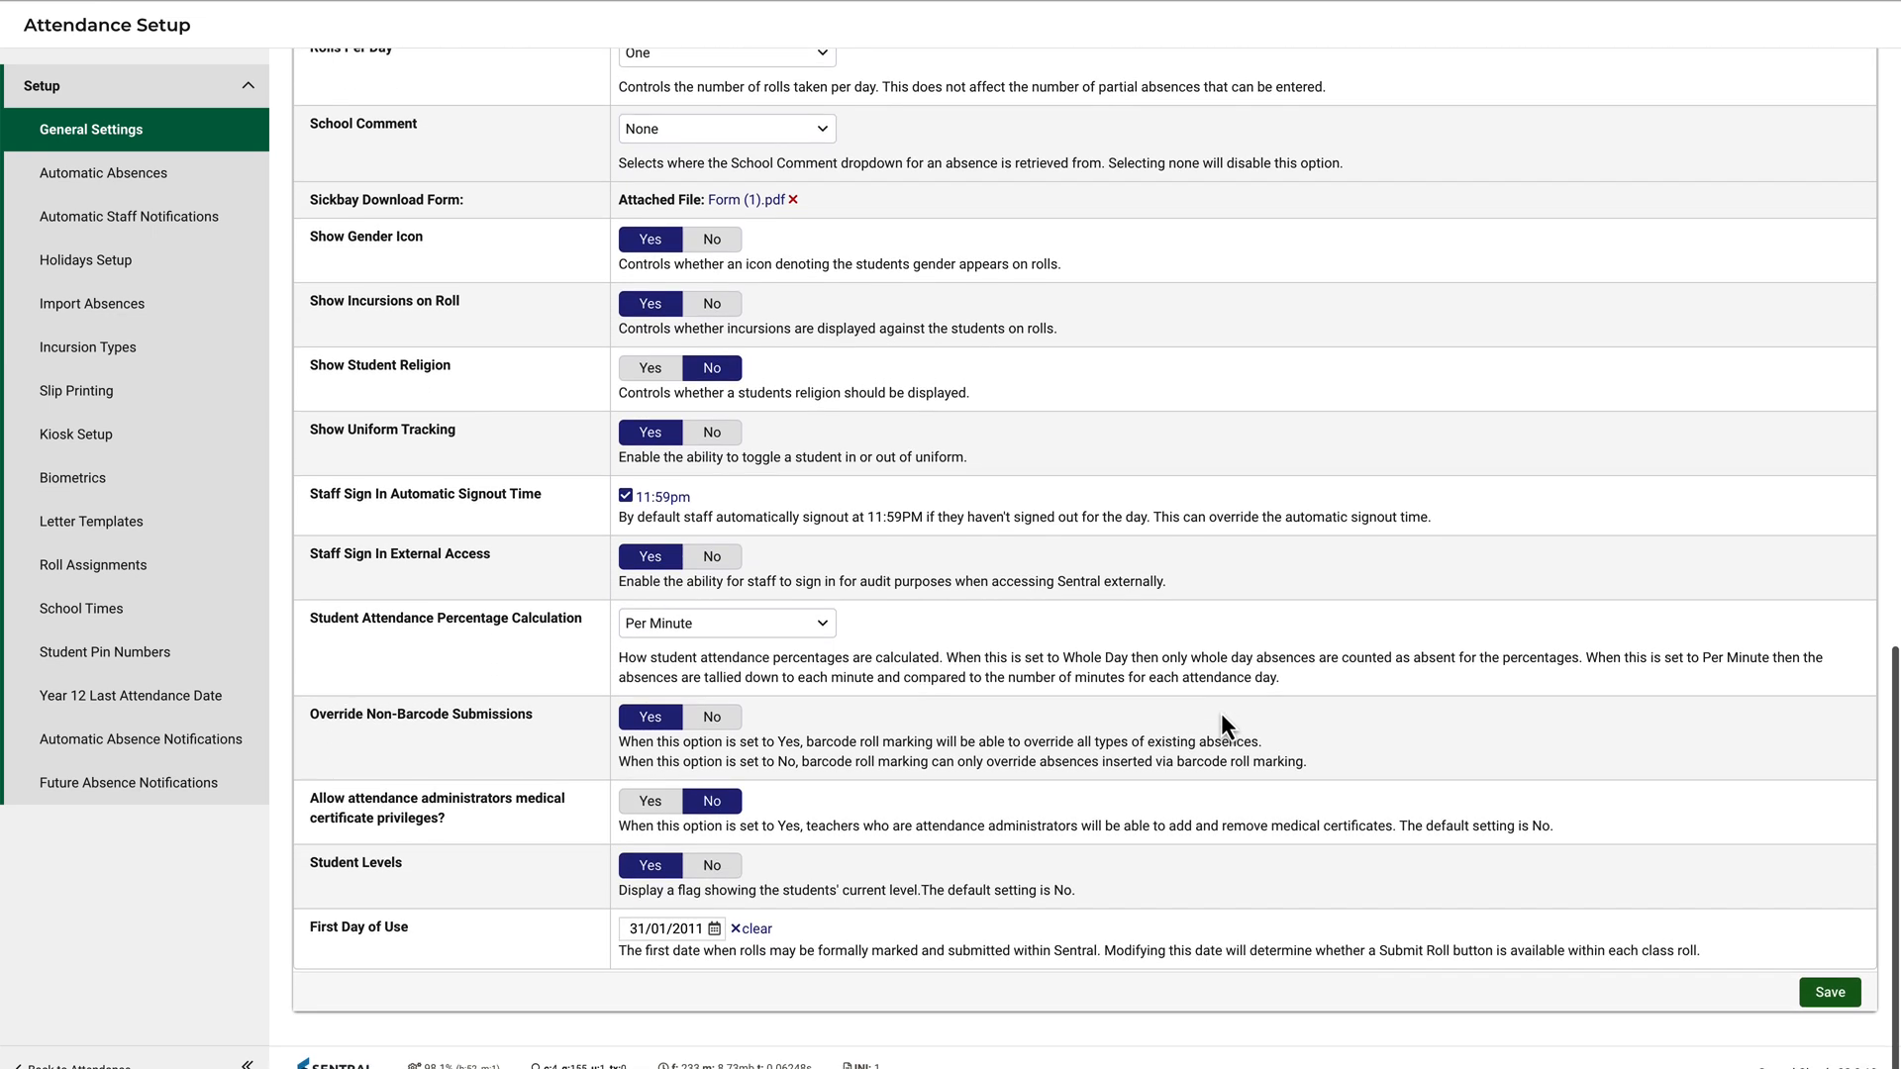